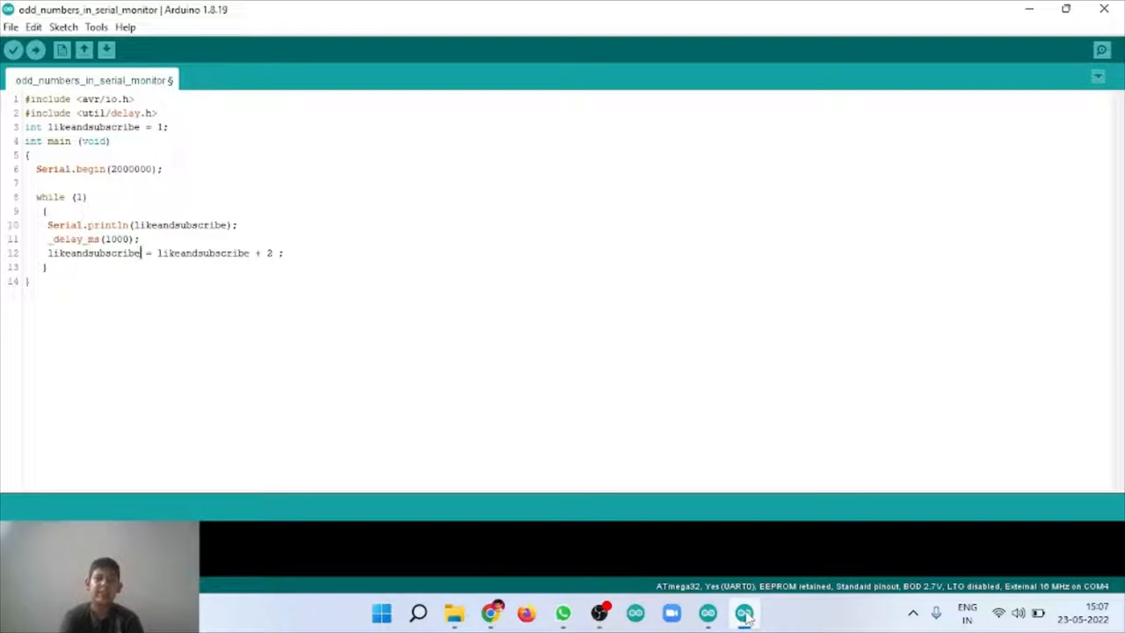
mouse_move(453, 449)
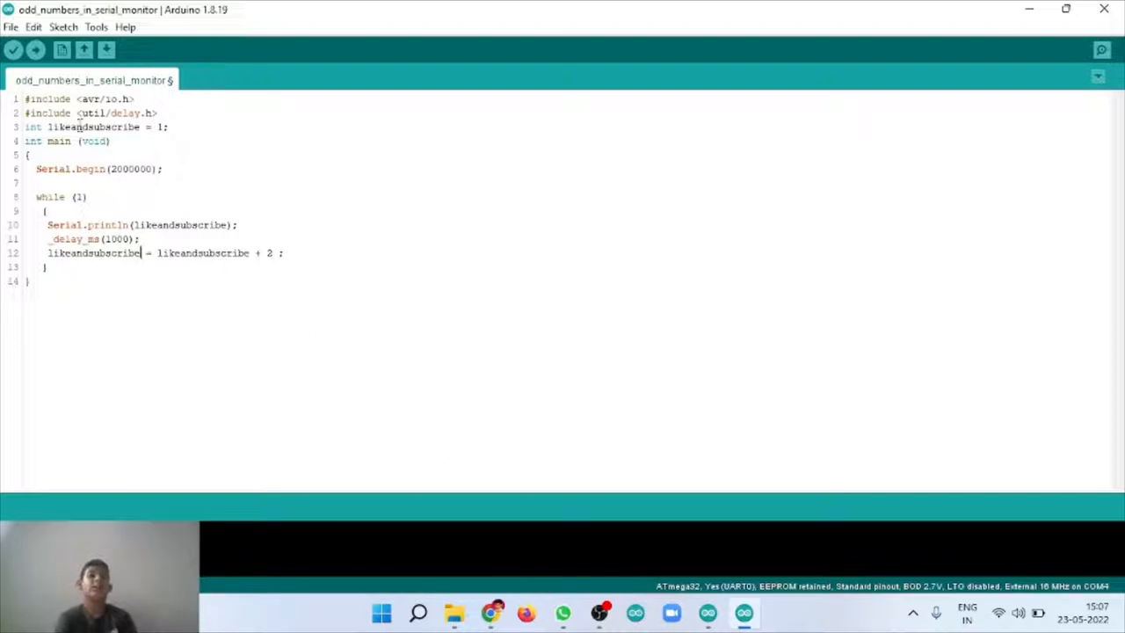
mouse_move(176, 92)
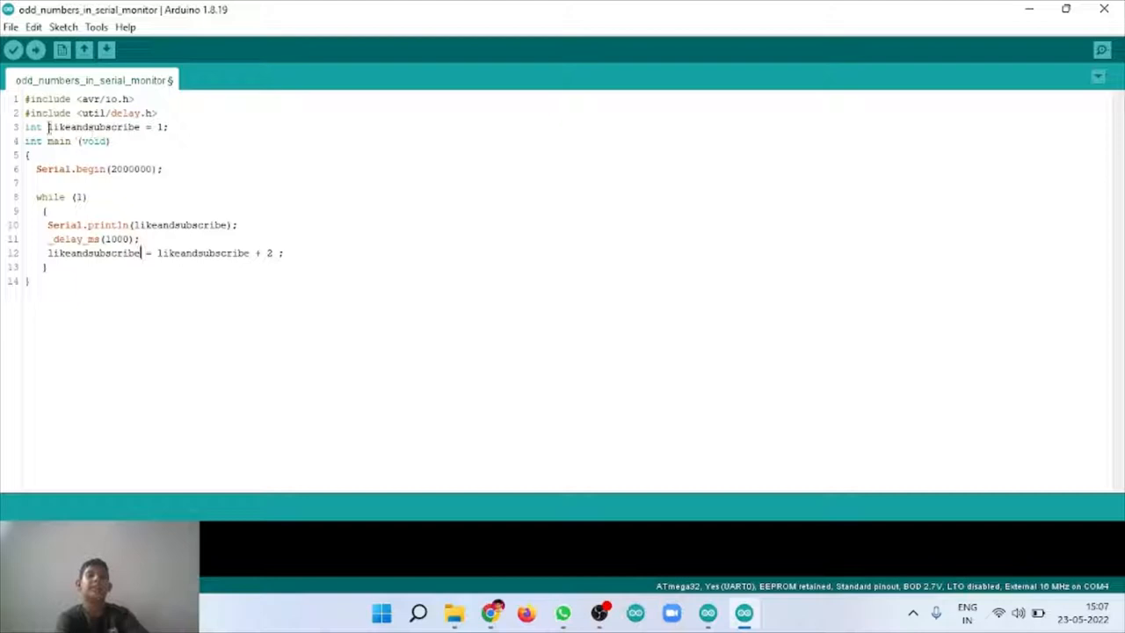
Highlight the counter declaration, serial baud rate, printed variable and one-second delay in the sketch
double_click(92, 127)
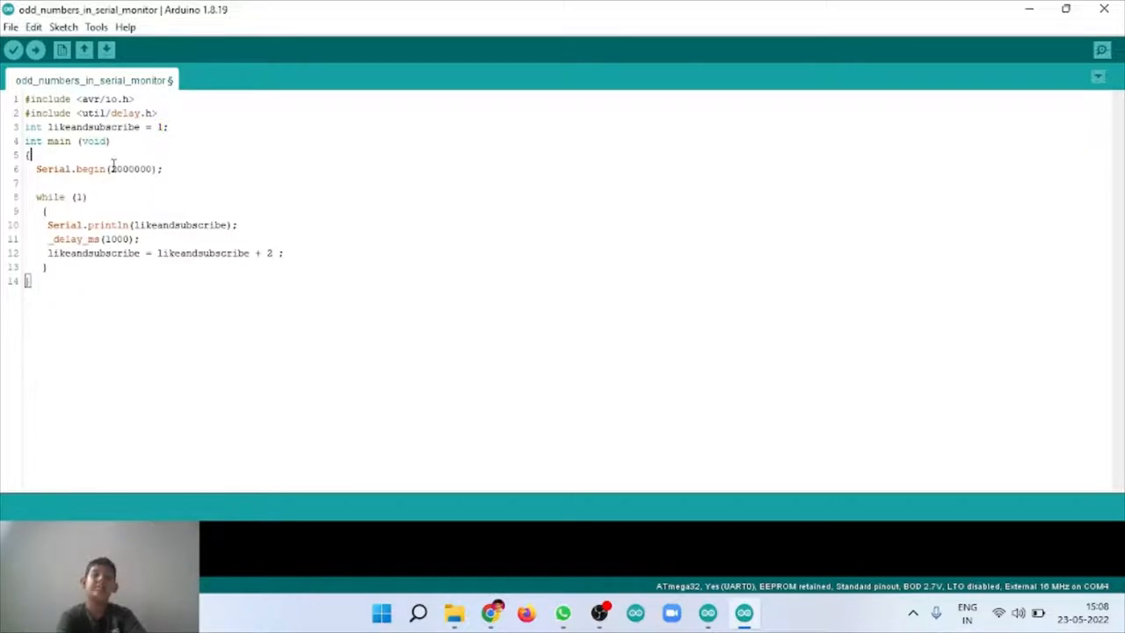
double_click(130, 169)
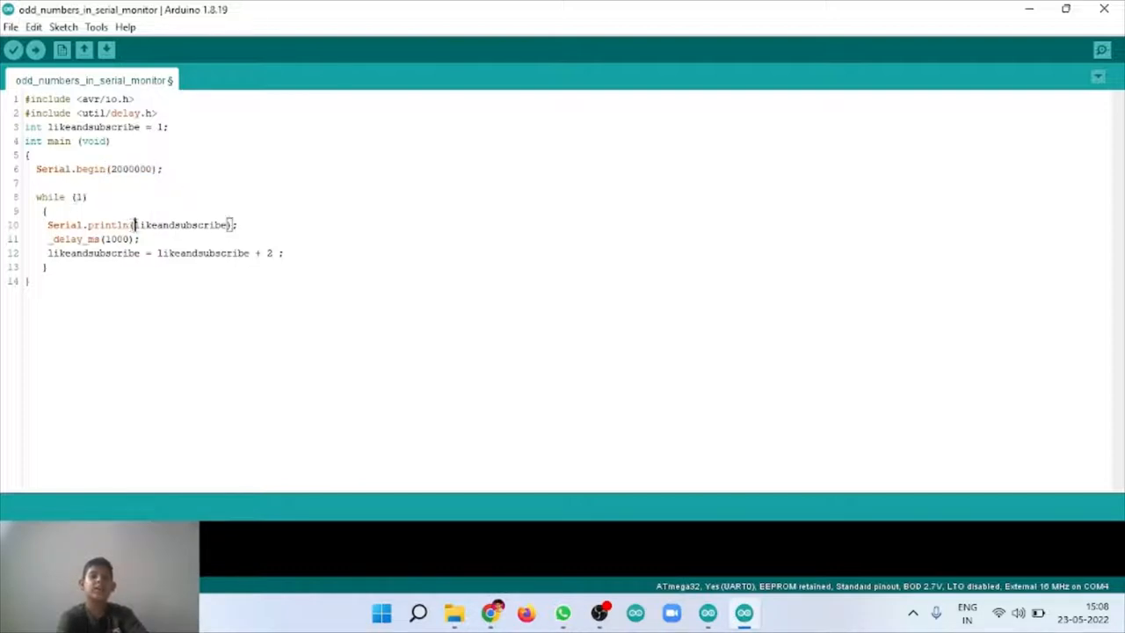
double_click(180, 224)
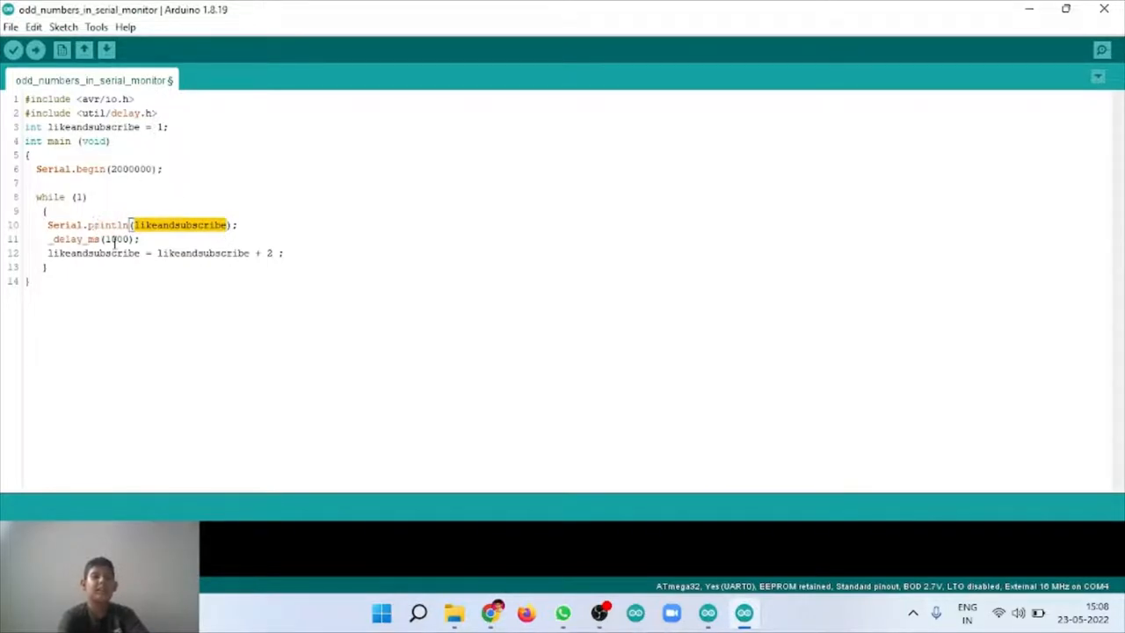
double_click(117, 238)
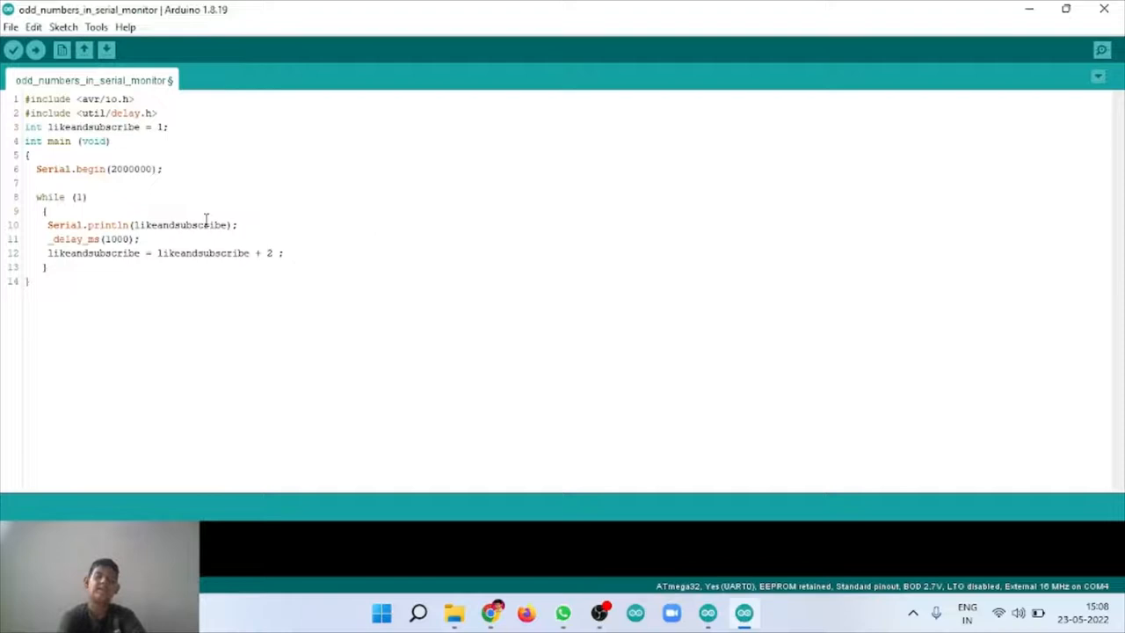
mouse_move(187, 172)
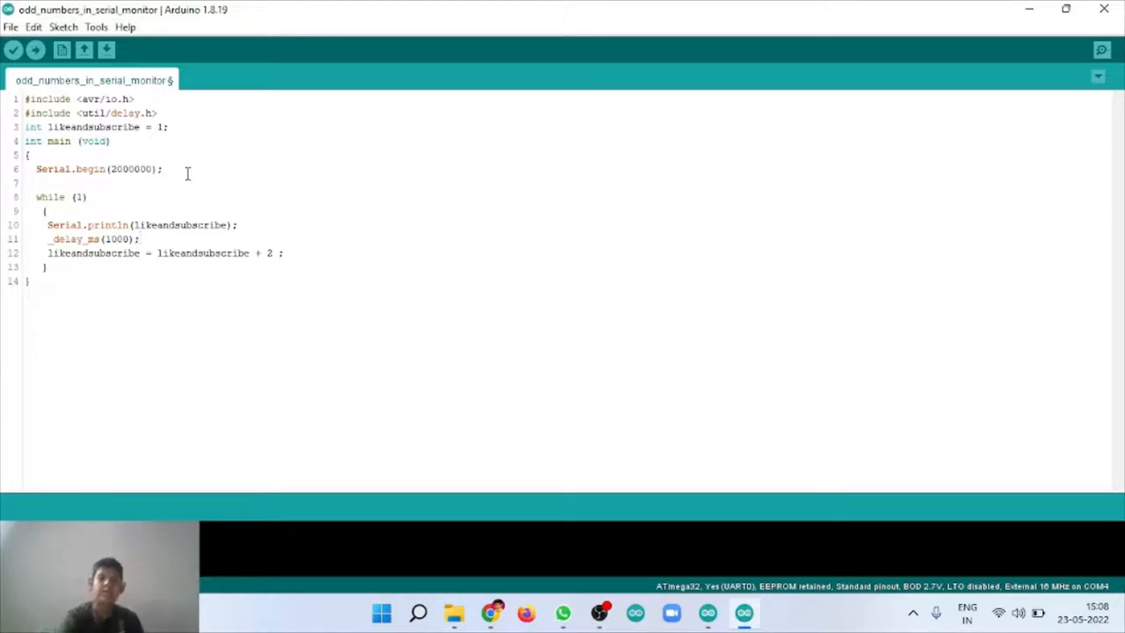
mouse_move(208, 201)
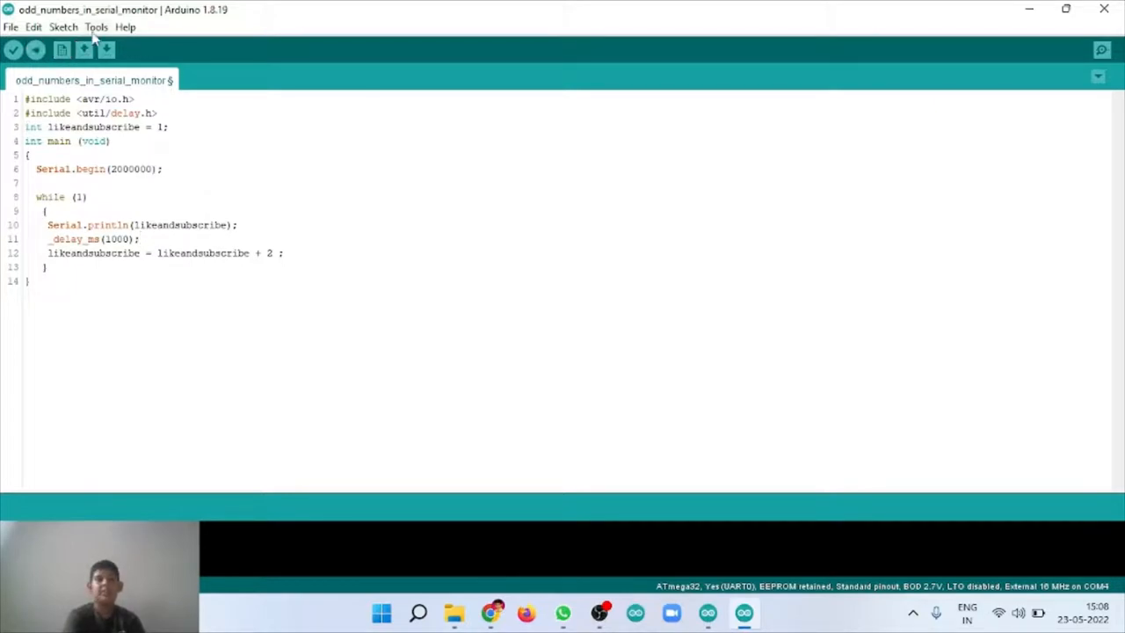
Upload the odd-numbers sketch to the ATmega32 until the status bar shows 'Done uploading'
left_click(96, 26)
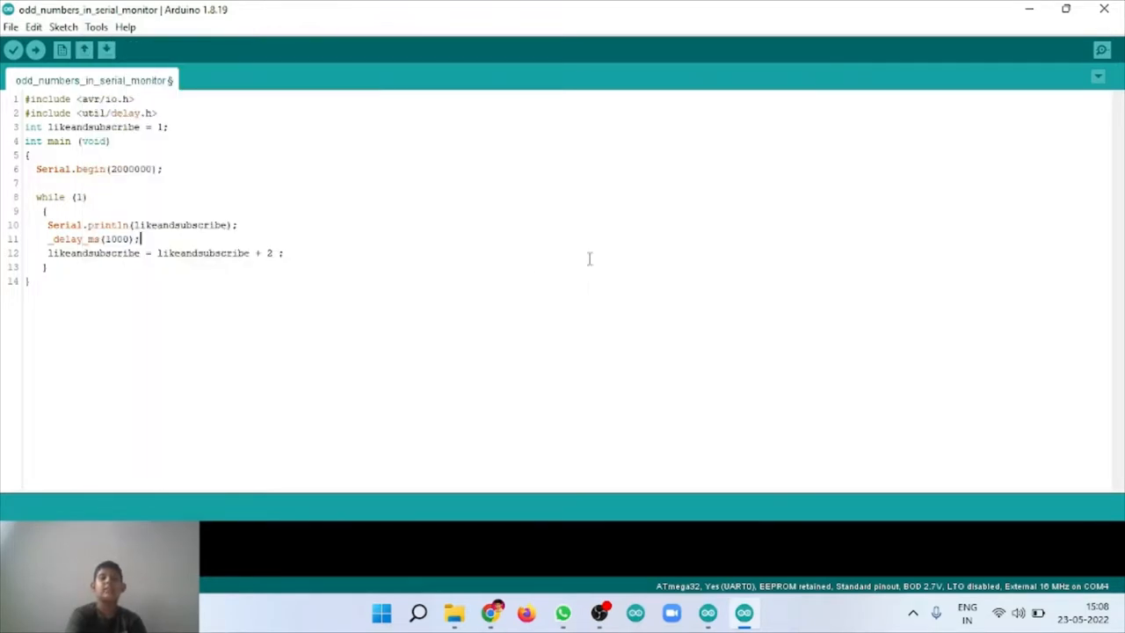
mouse_move(35, 50)
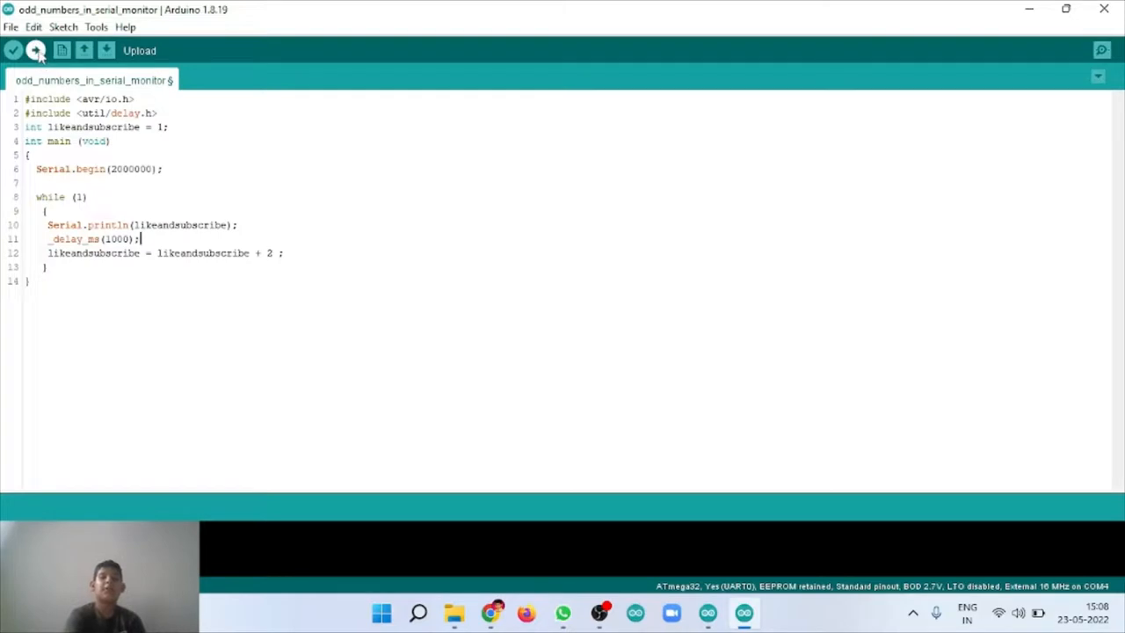
left_click(36, 50)
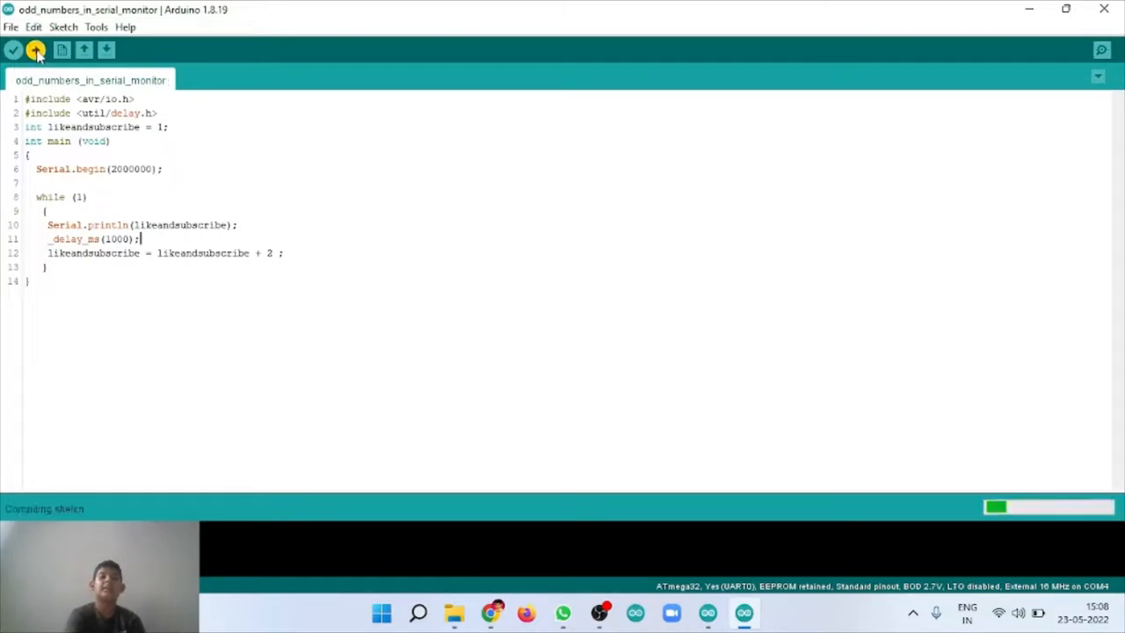
left_click(35, 49)
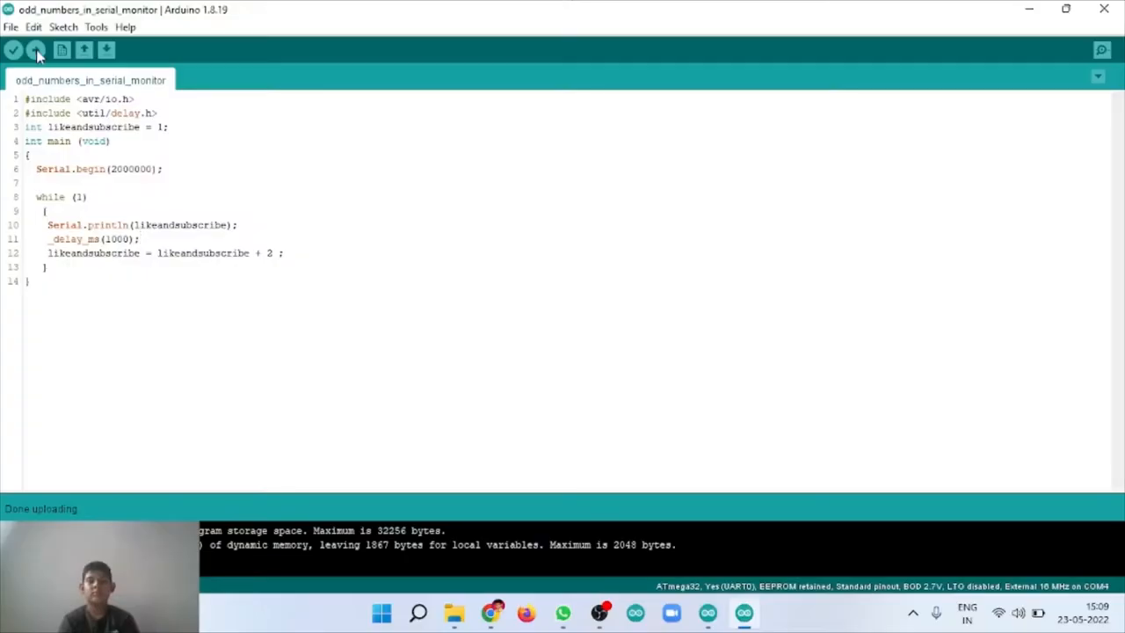
left_click(139, 238)
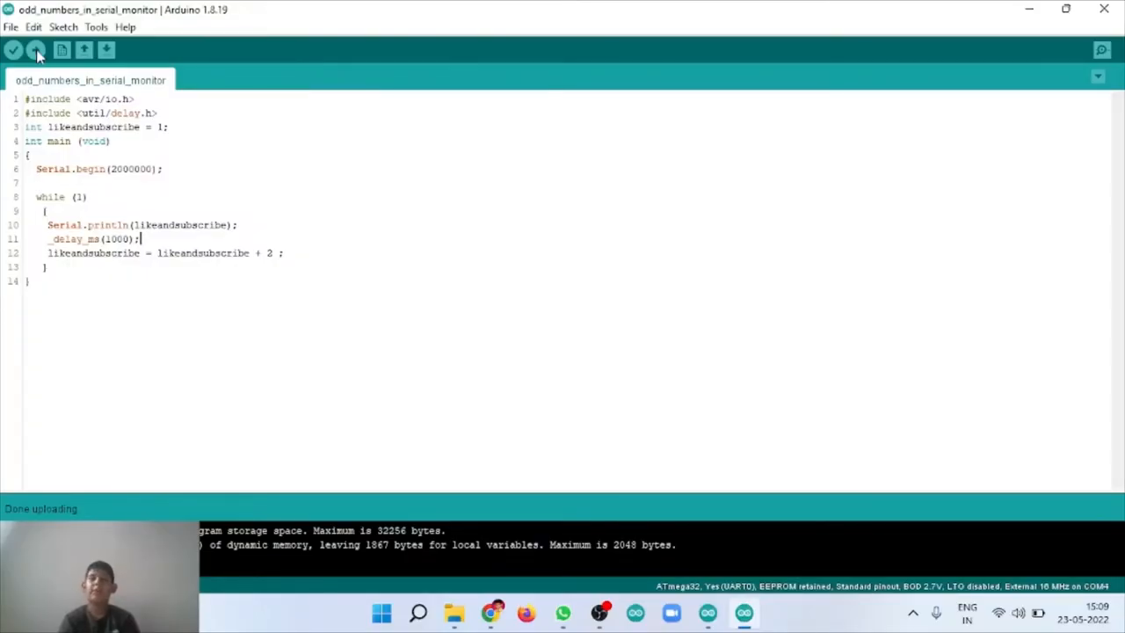
mouse_move(466, 174)
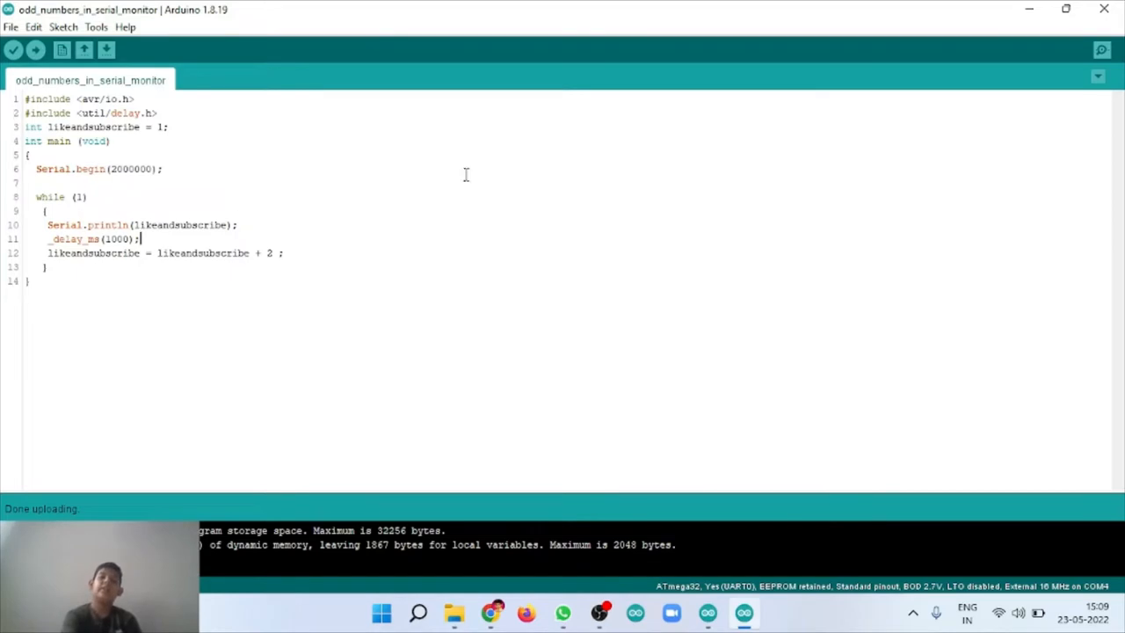
mouse_move(1102, 50)
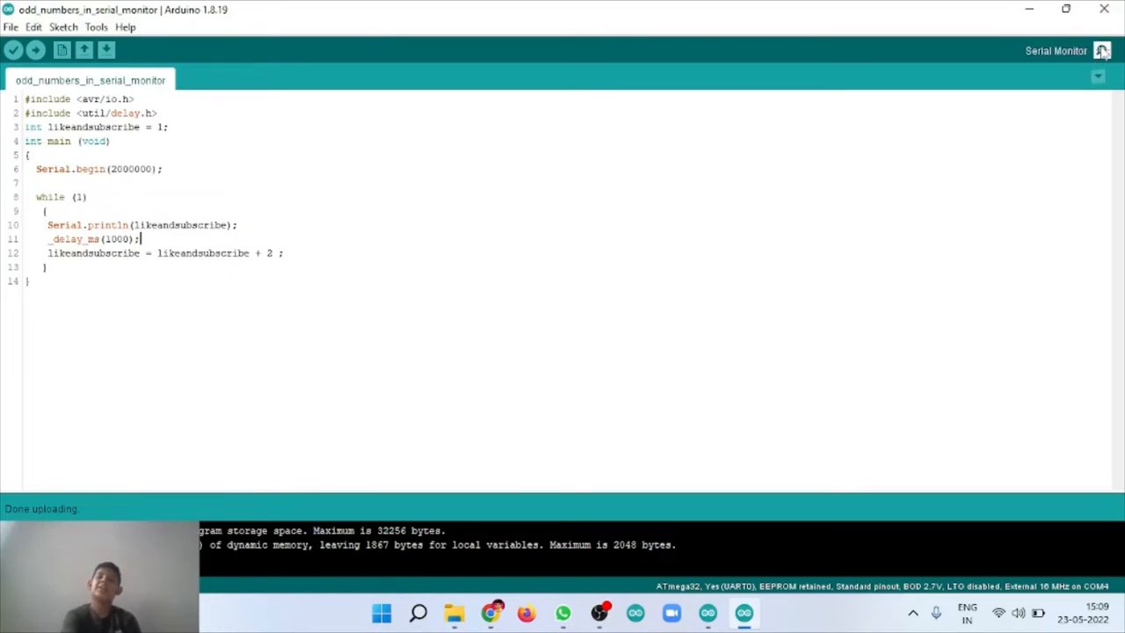
left_click(1102, 50)
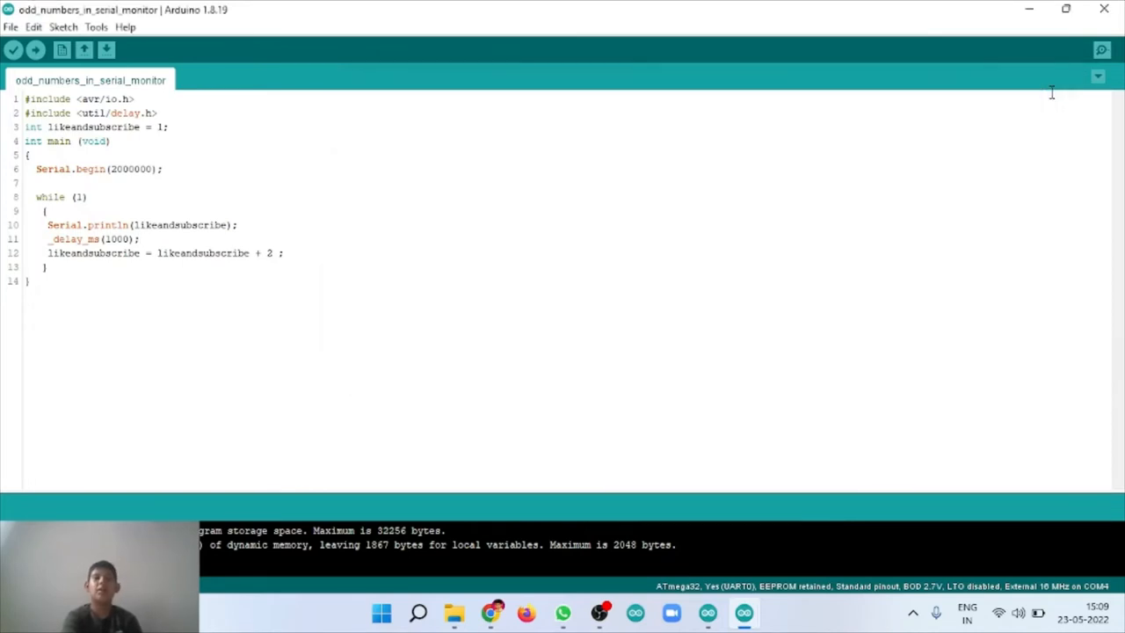
mouse_move(798, 305)
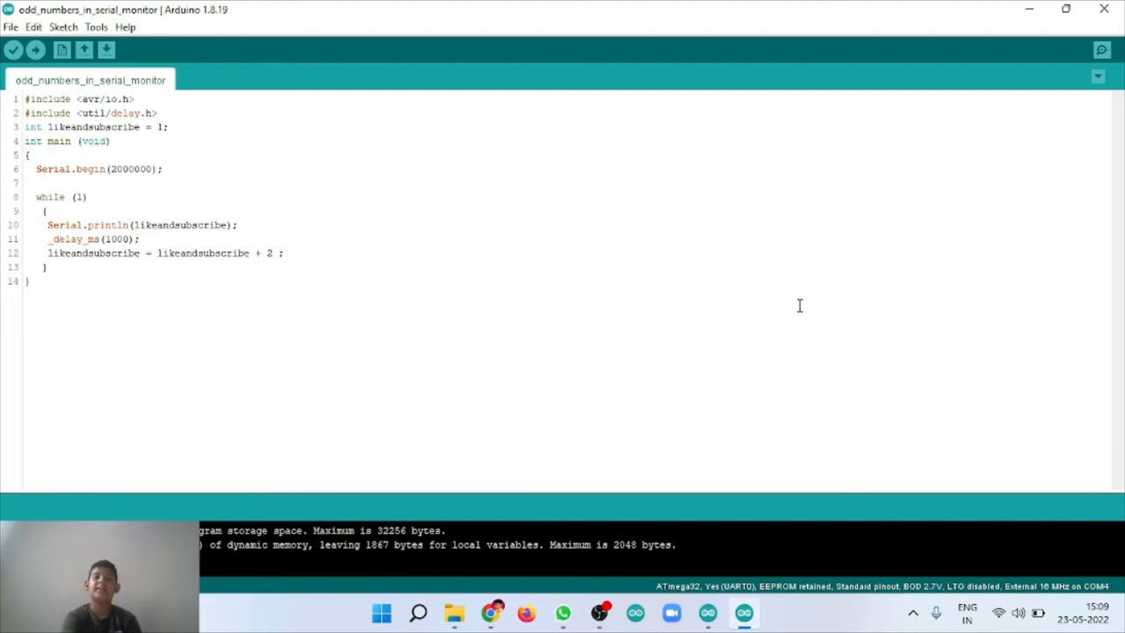